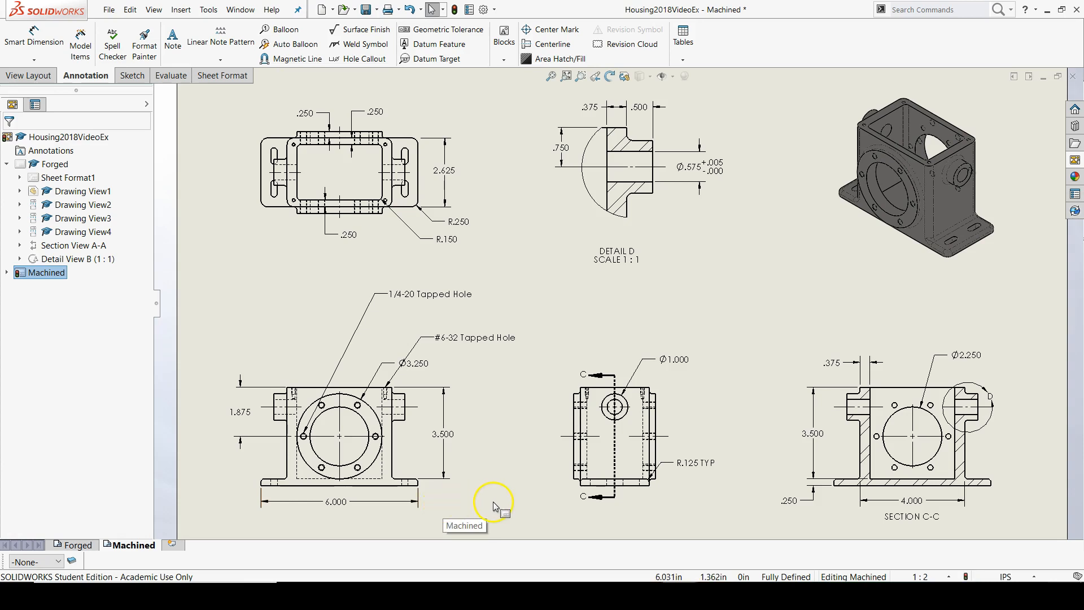
pyautogui.moveTo(507, 482)
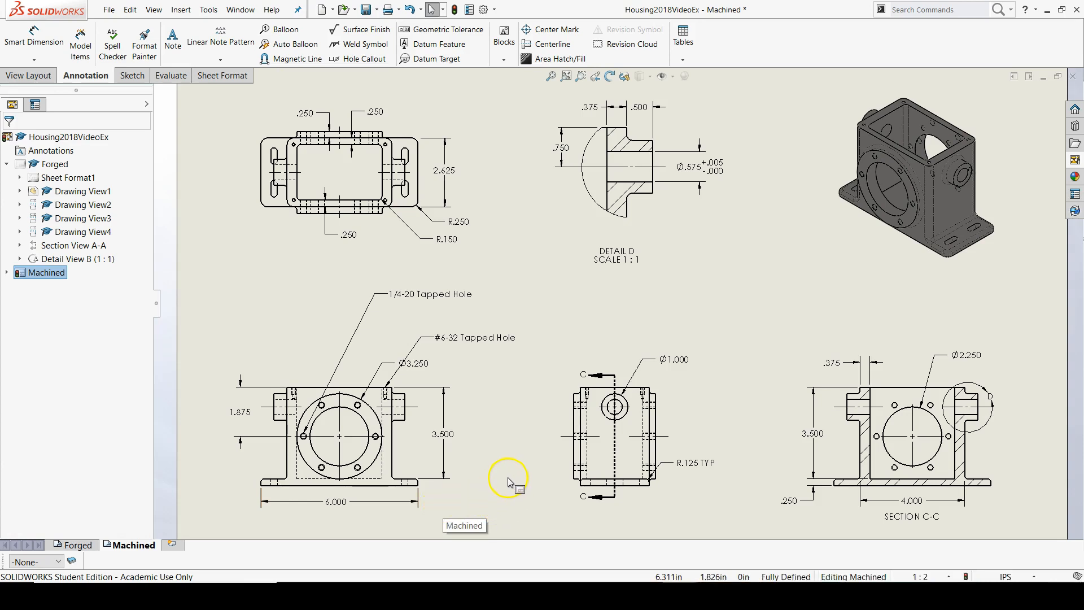
pyautogui.moveTo(659, 442)
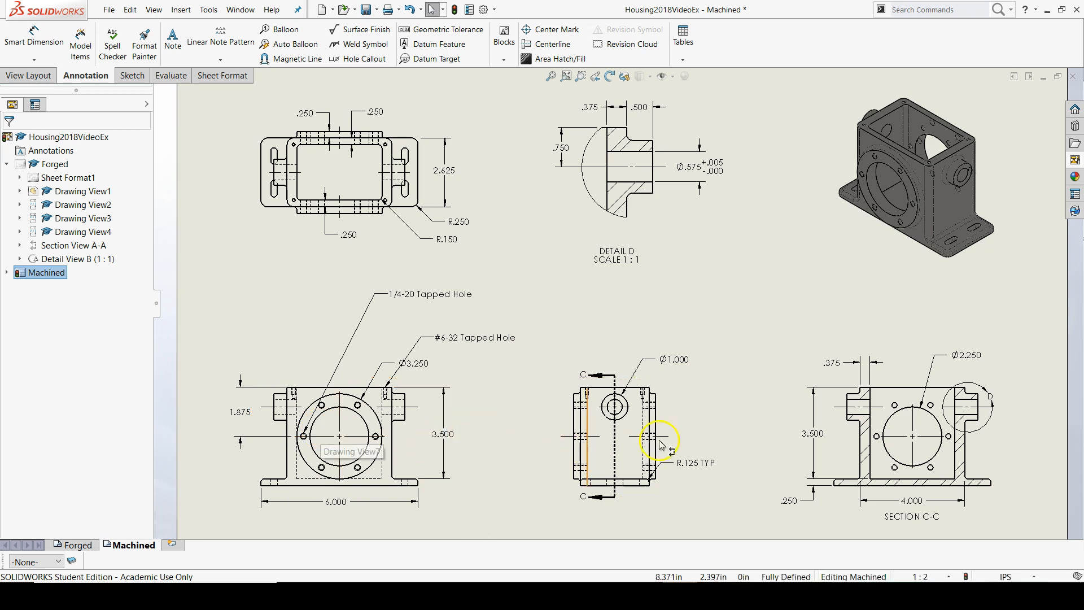
pyautogui.moveTo(543, 371)
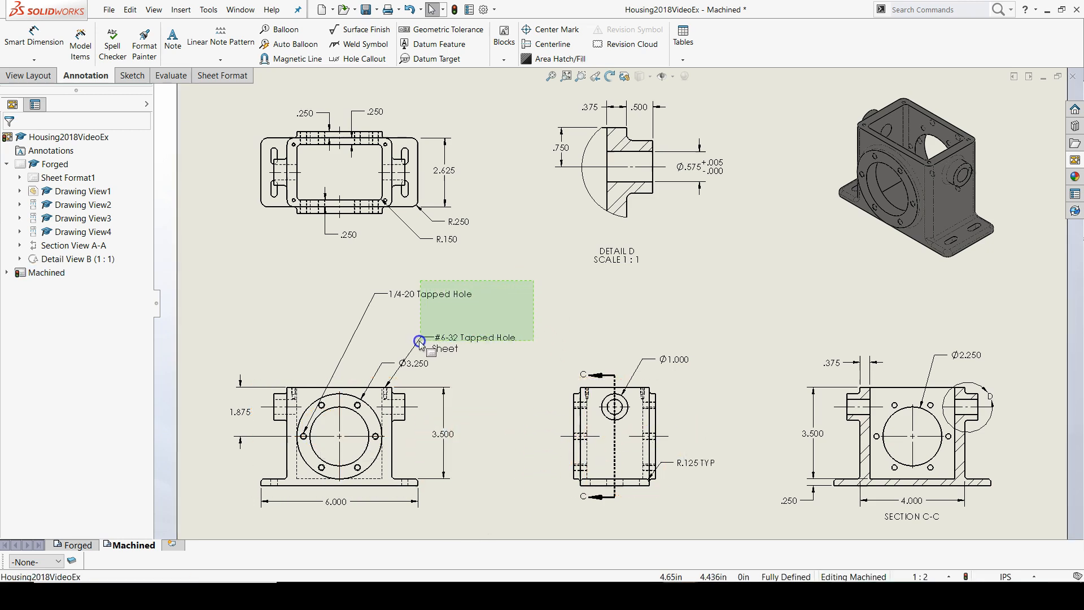
# Step: Delete the 1/4-20 and #6-32 tapped hole callouts from the front view
pyautogui.click(420, 341)
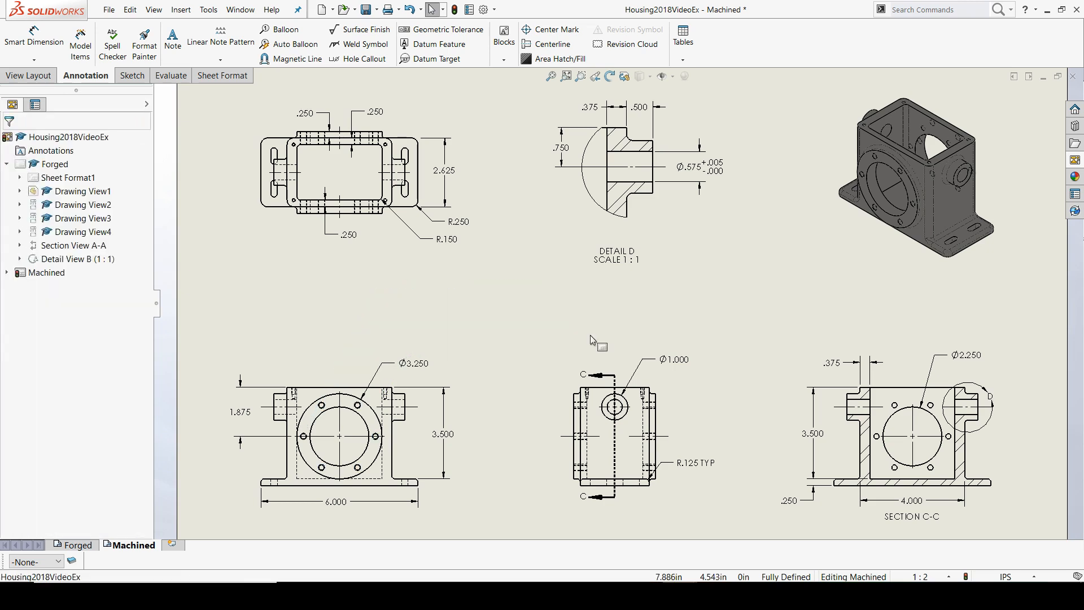
pyautogui.moveTo(482, 399)
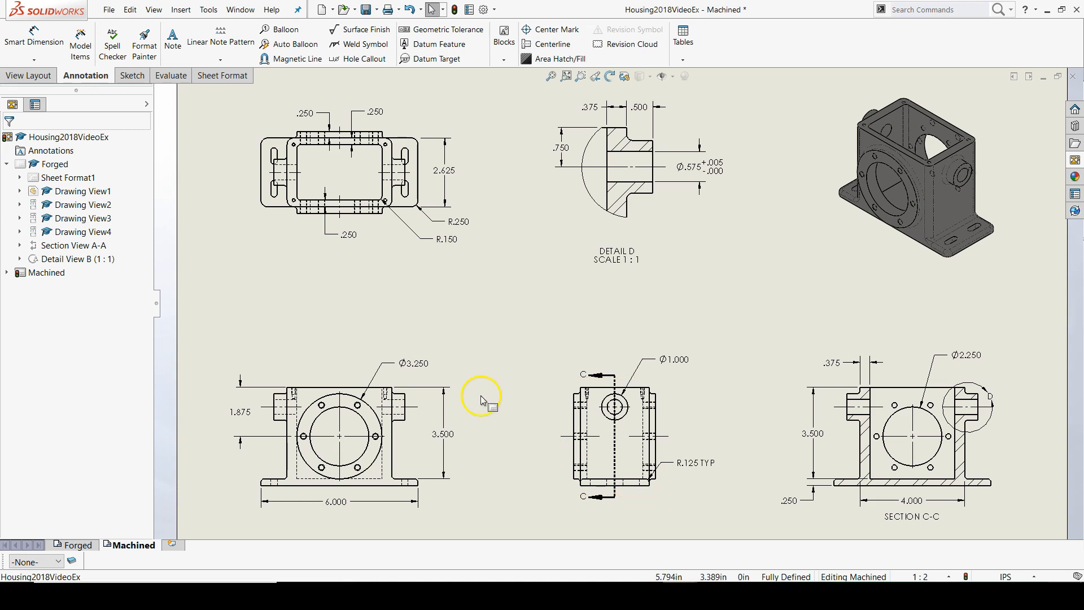
pyautogui.moveTo(409, 380)
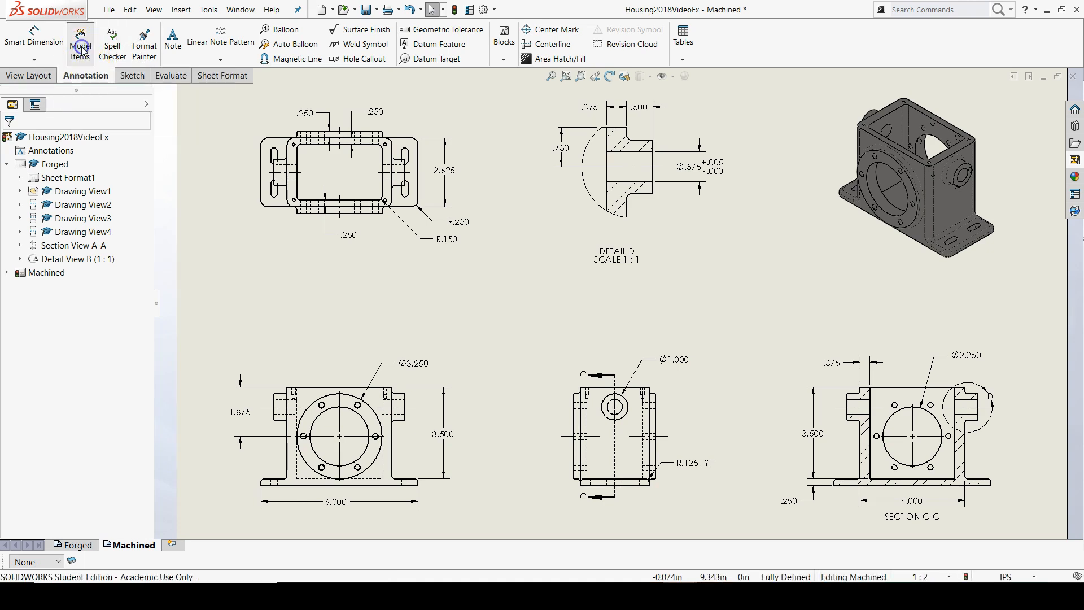
# Step: Start Model Items with the entire model as source, importing into all views
pyautogui.click(80, 41)
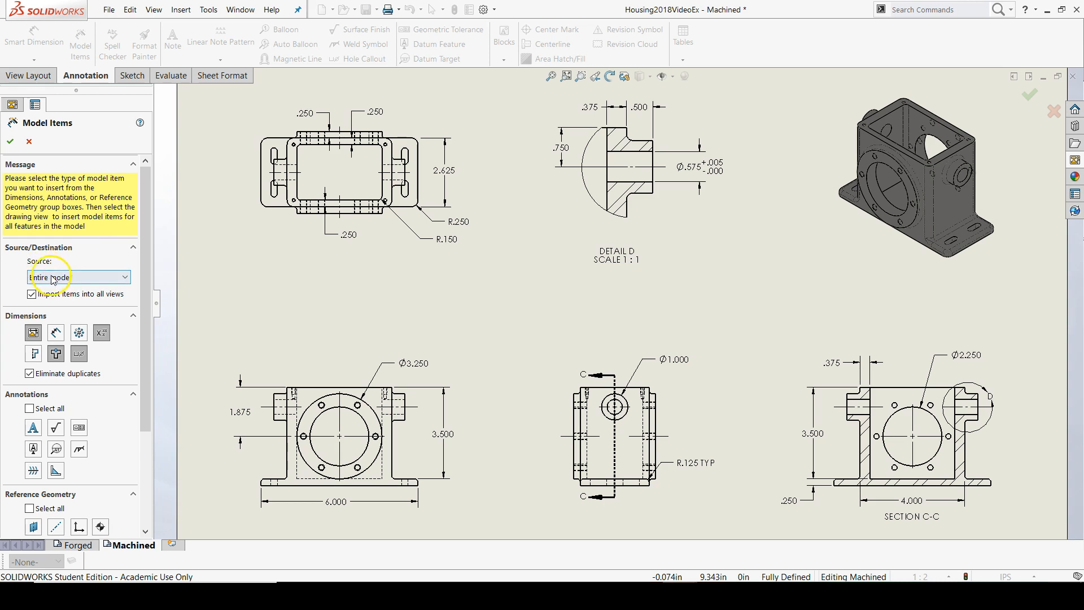
pyautogui.moveTo(69, 309)
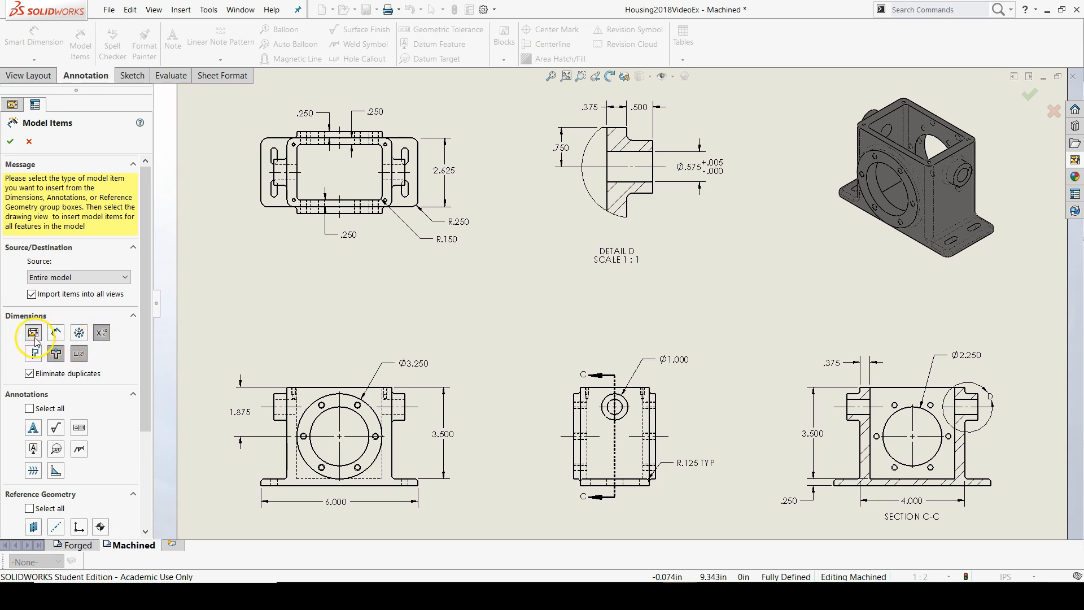
pyautogui.moveTo(100, 332)
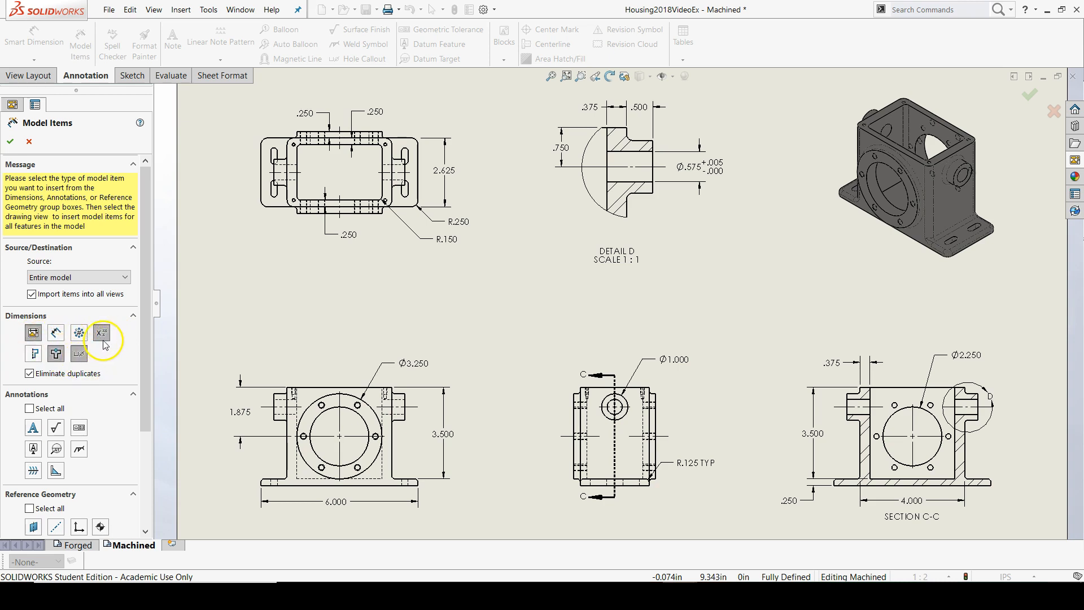
pyautogui.moveTo(39, 384)
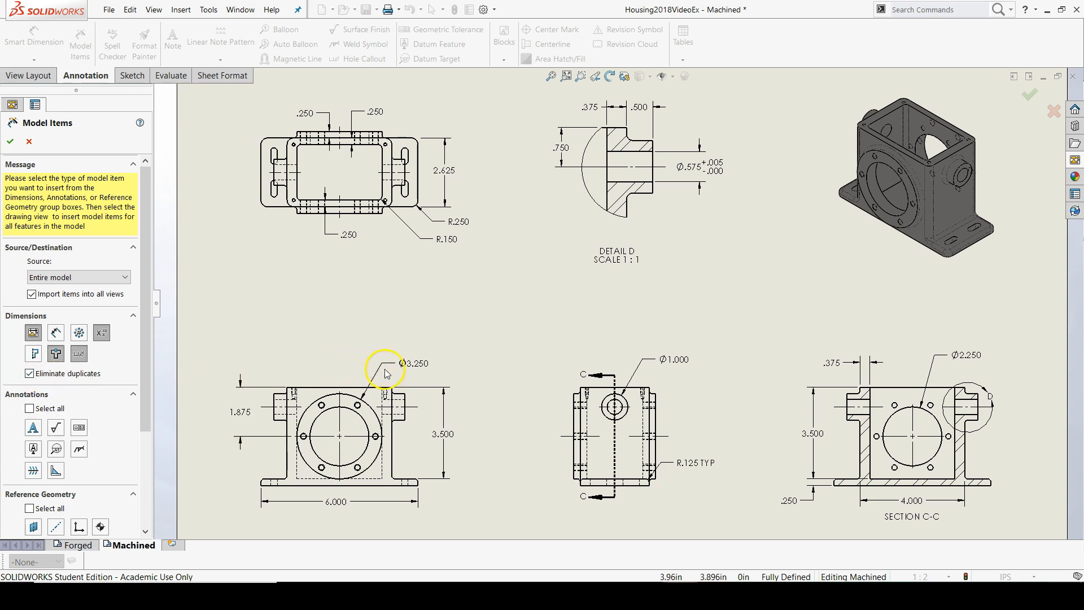
pyautogui.moveTo(760, 380)
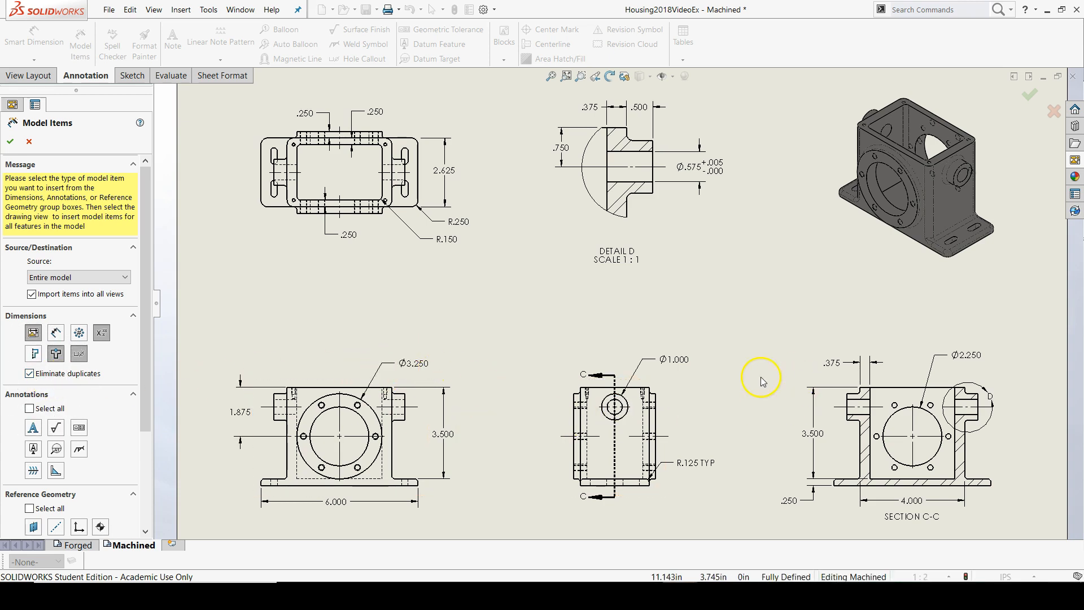
pyautogui.moveTo(740, 332)
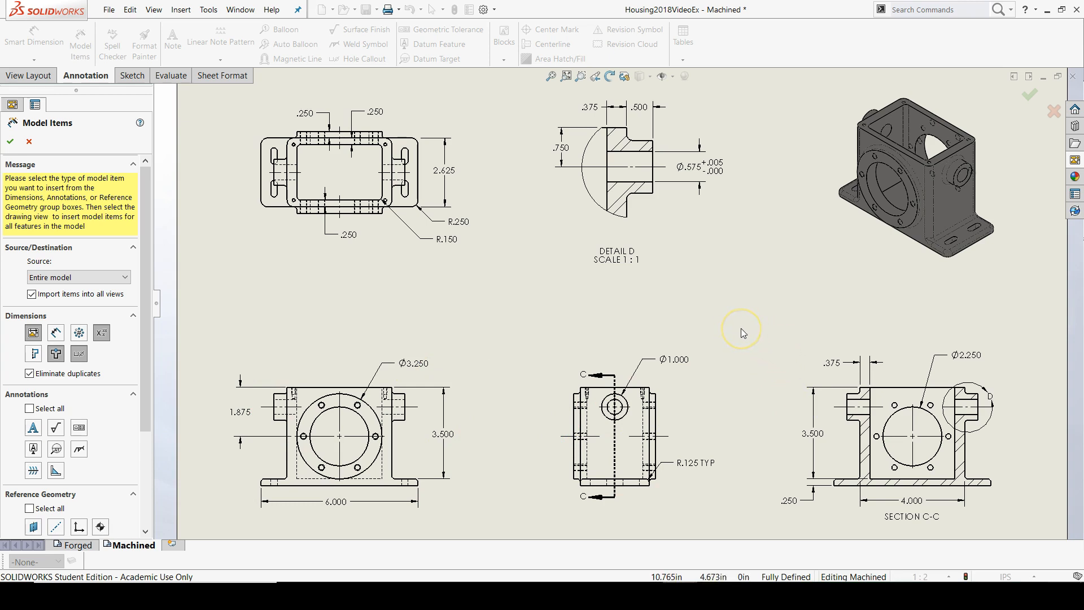
pyautogui.moveTo(338, 247)
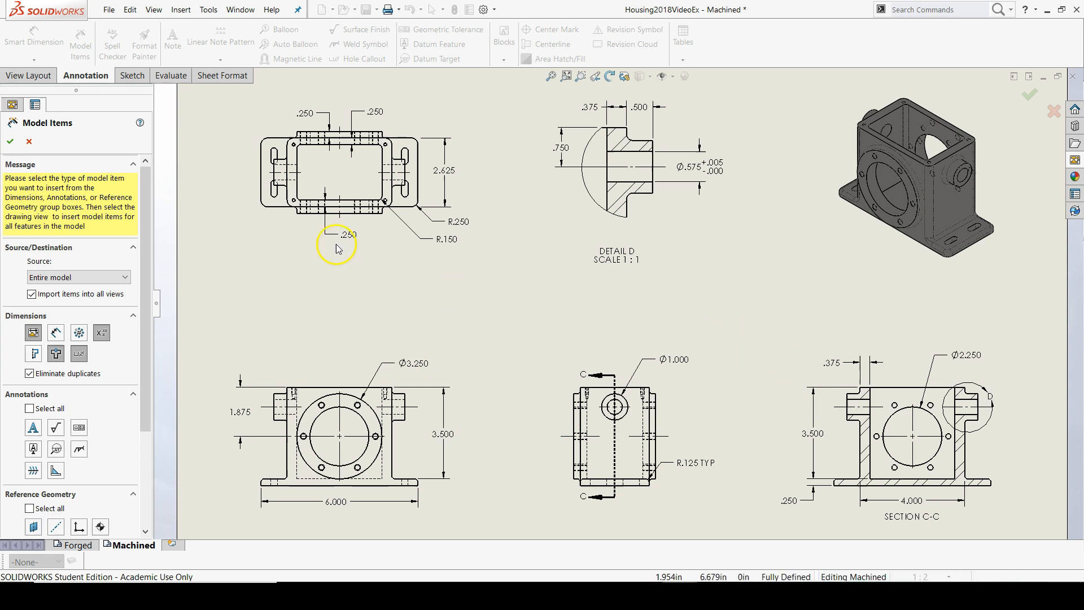
pyautogui.moveTo(583, 301)
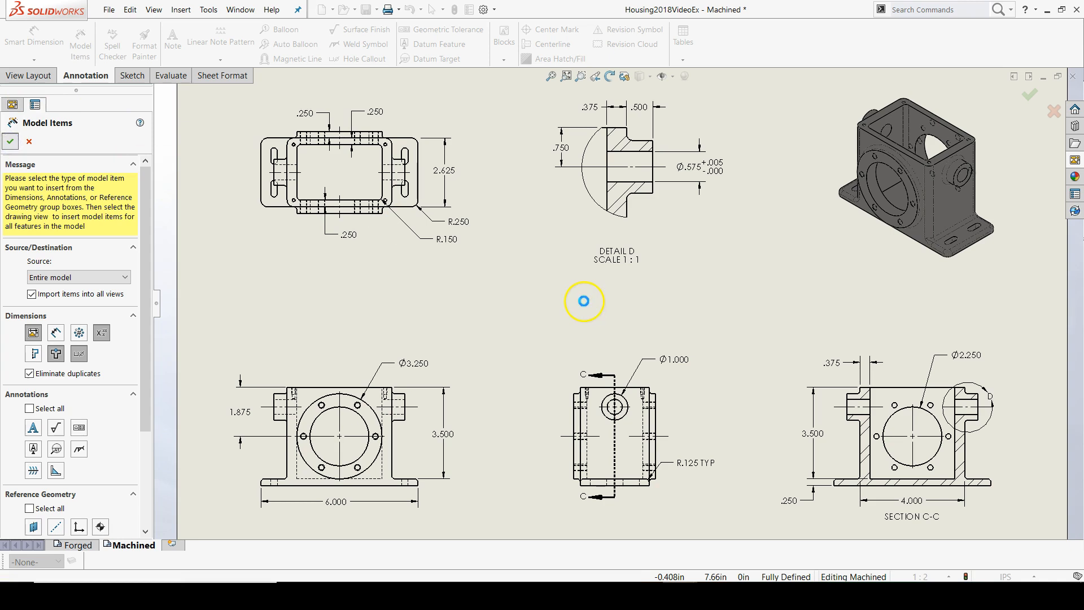
# Step: Insert the model's hole callouts and dimensions into the views, then select the side view and front-view bore
pyautogui.click(10, 141)
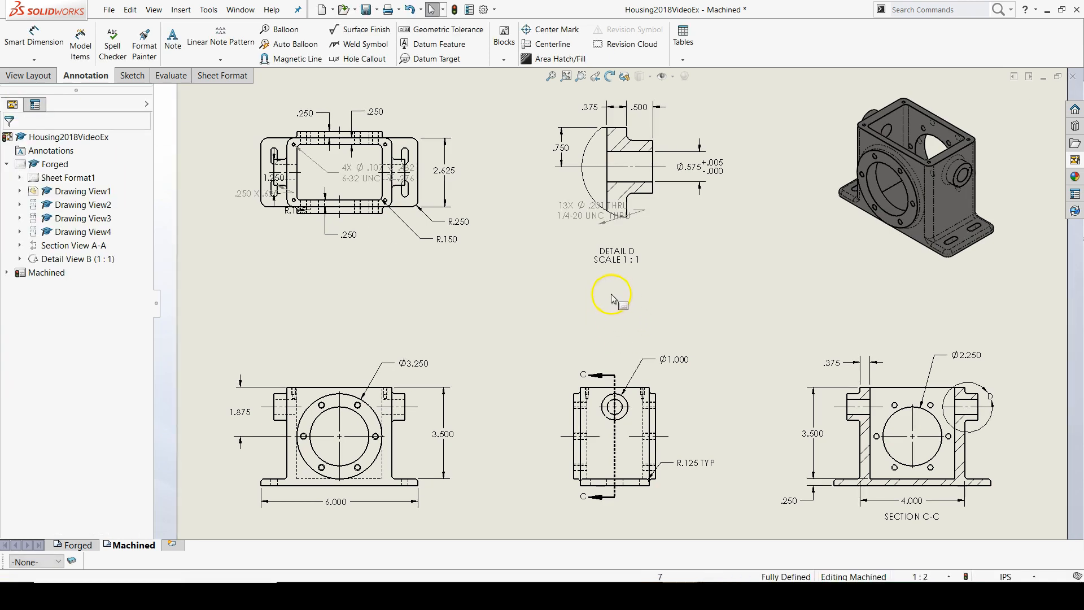
pyautogui.moveTo(612, 362)
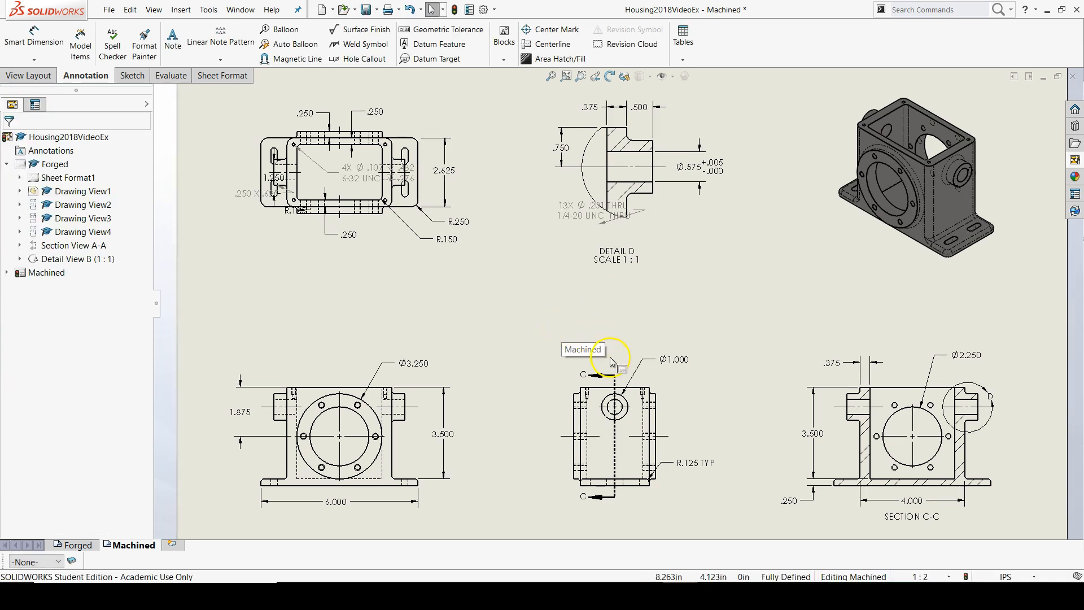
pyautogui.moveTo(622, 339)
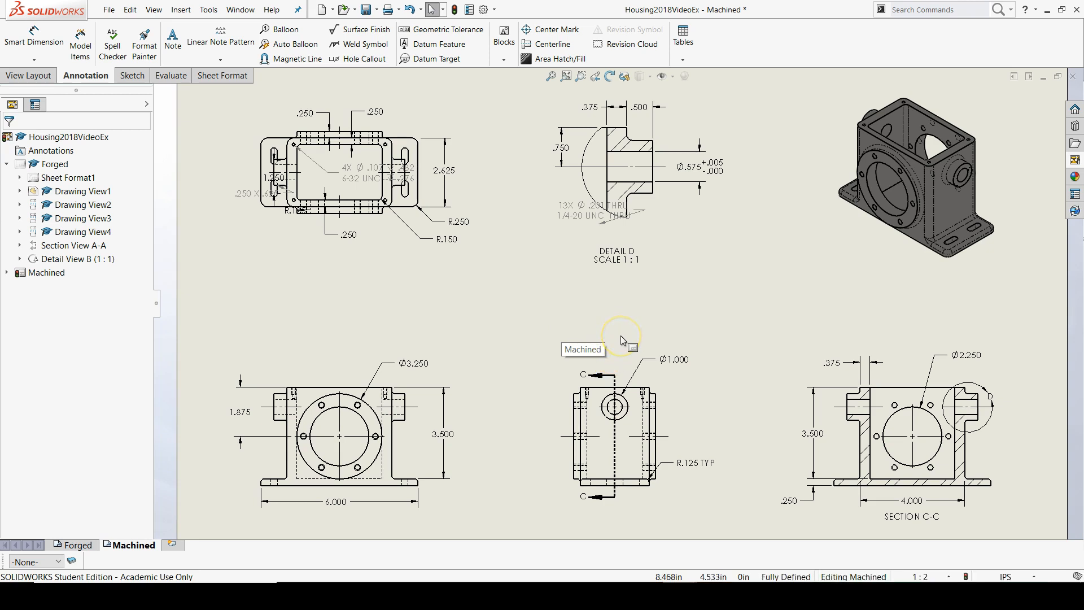
pyautogui.click(615, 397)
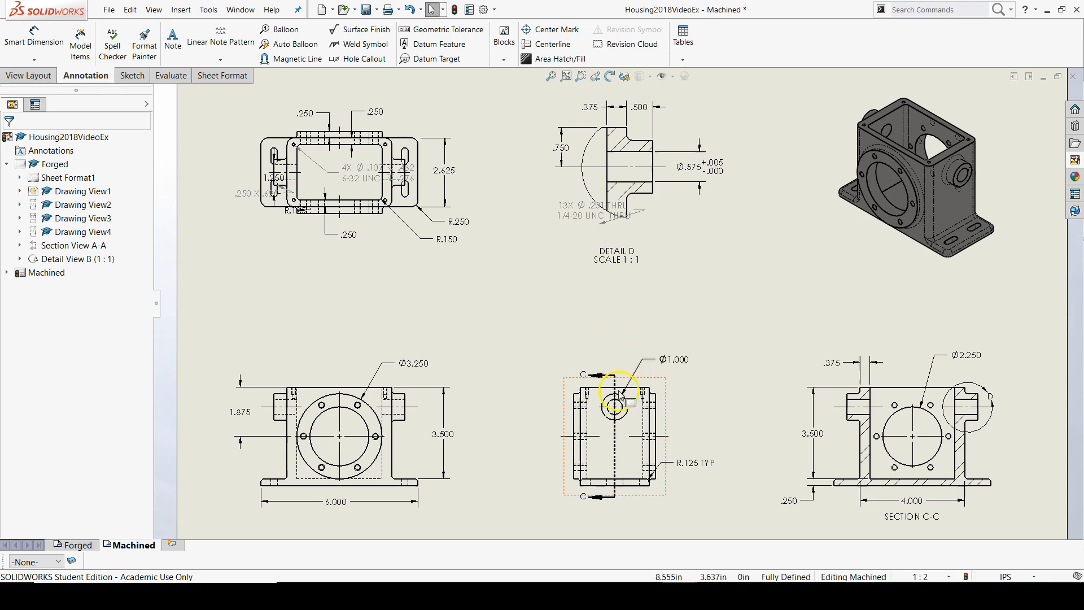
pyautogui.moveTo(471, 491)
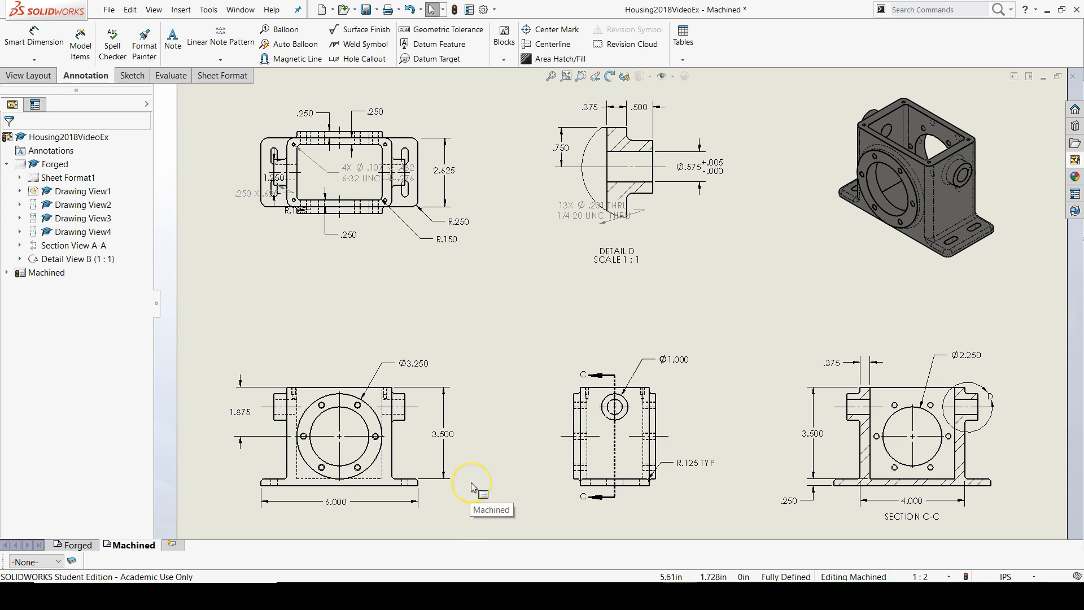
pyautogui.moveTo(473, 492)
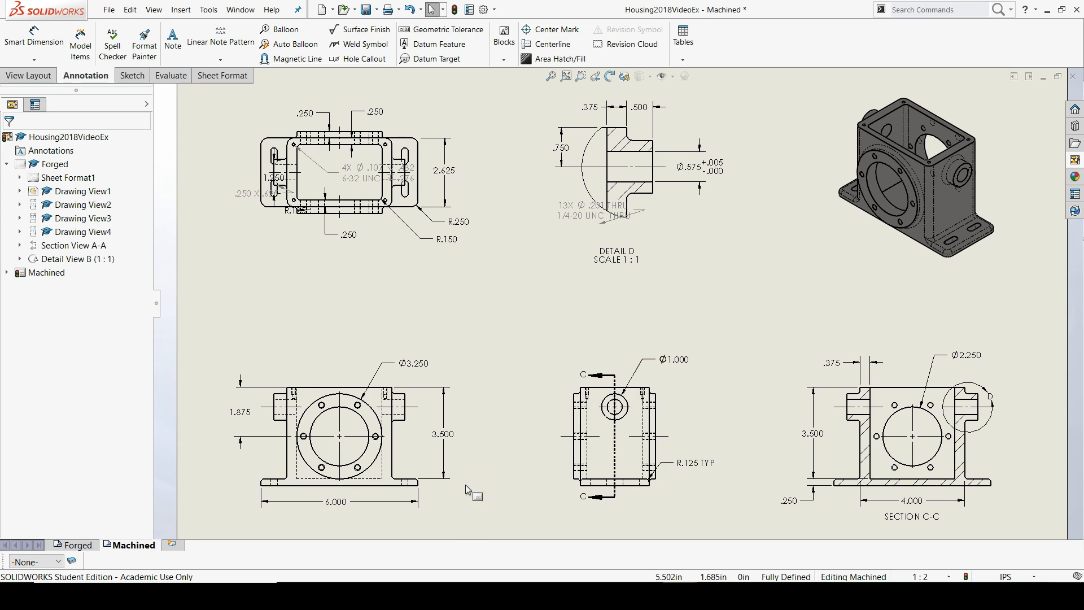
pyautogui.click(345, 418)
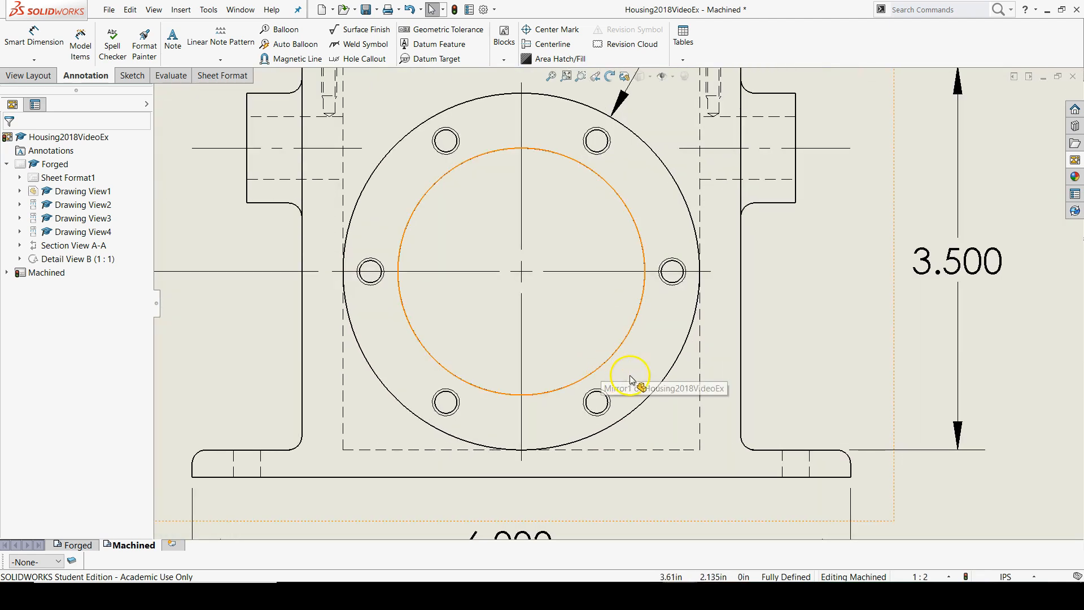
pyautogui.moveTo(593, 358)
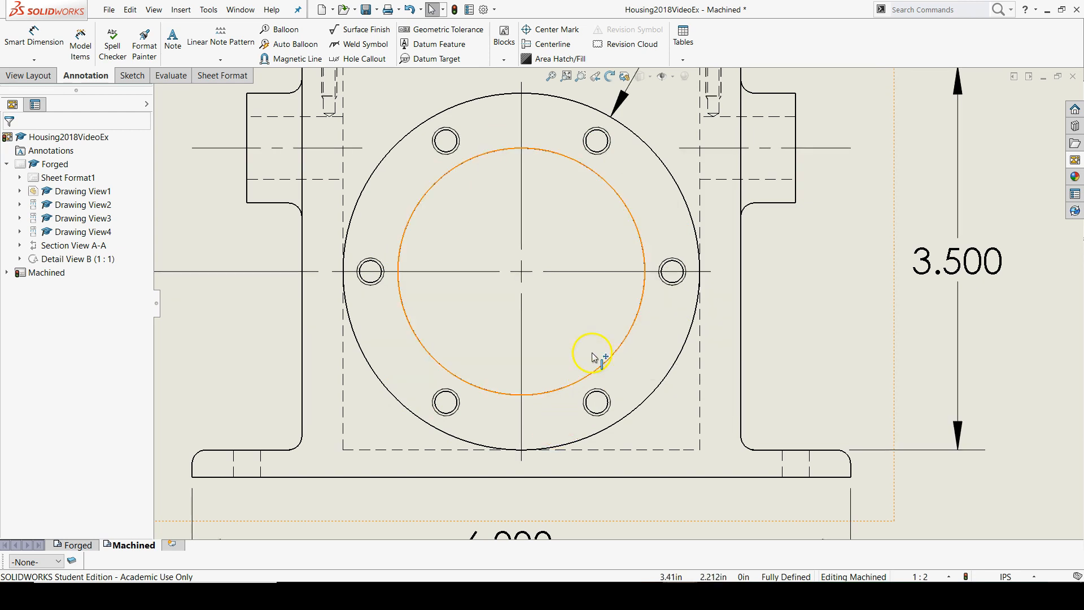
pyautogui.moveTo(553, 29)
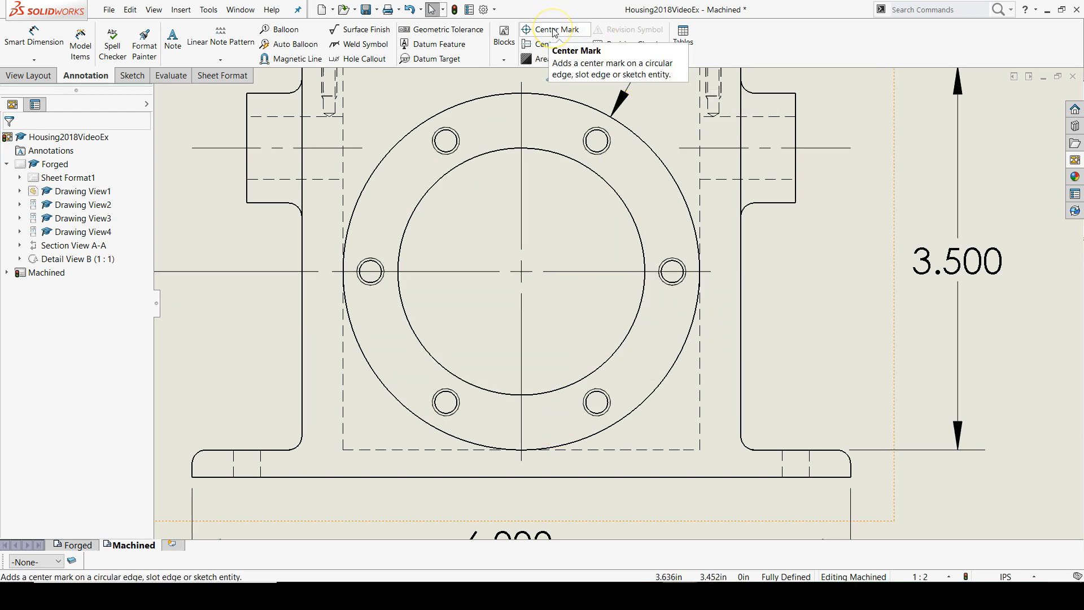
# Step: Start the Center Mark command with the Circular Center Mark option for bolt-circle holes
pyautogui.click(558, 29)
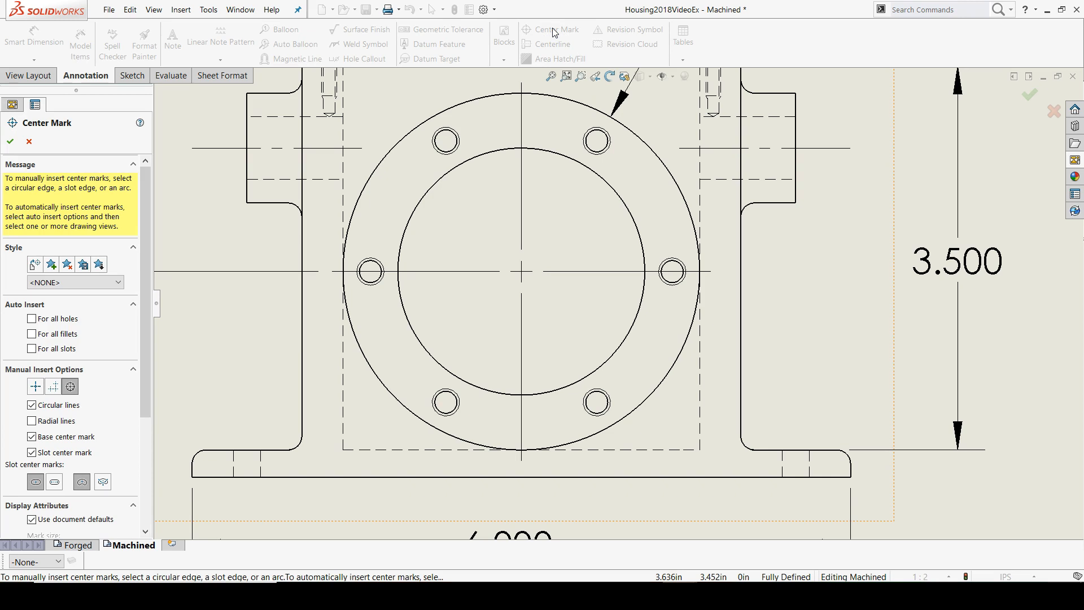
pyautogui.moveTo(238, 232)
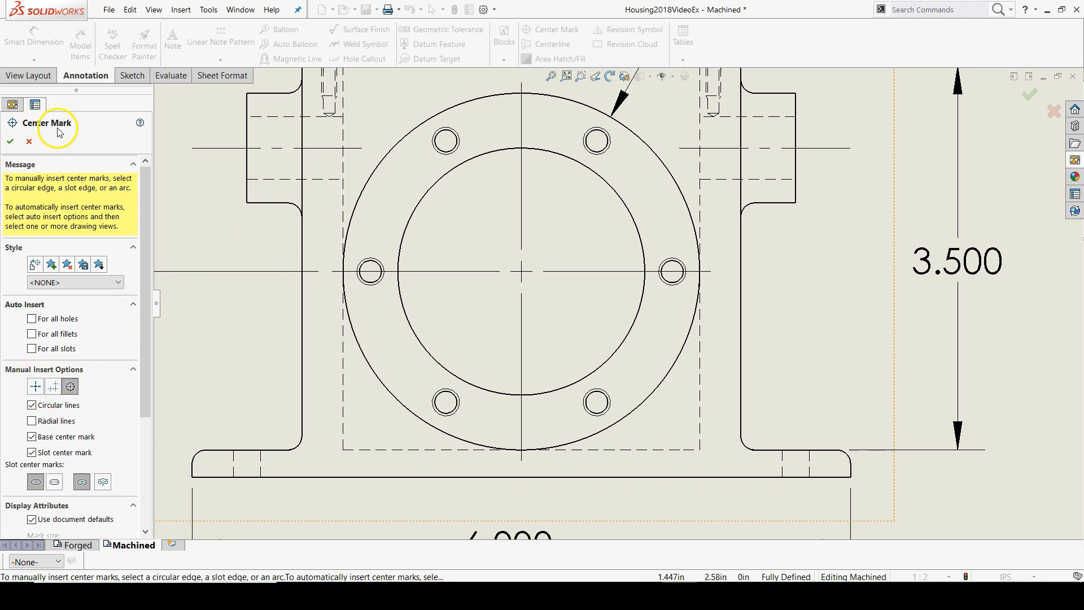
pyautogui.moveTo(37, 385)
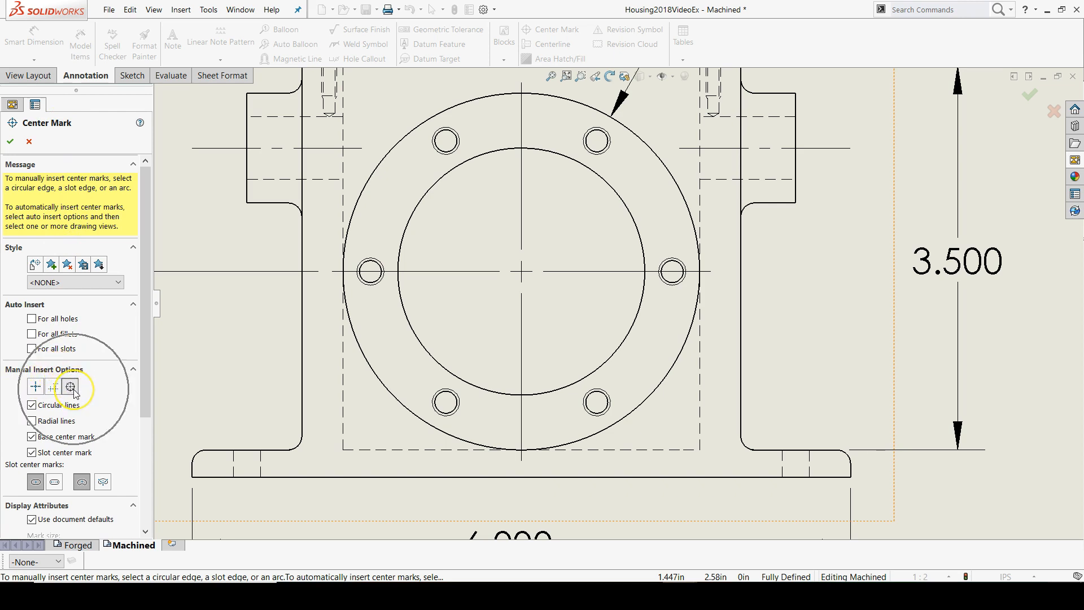
pyautogui.moveTo(70, 386)
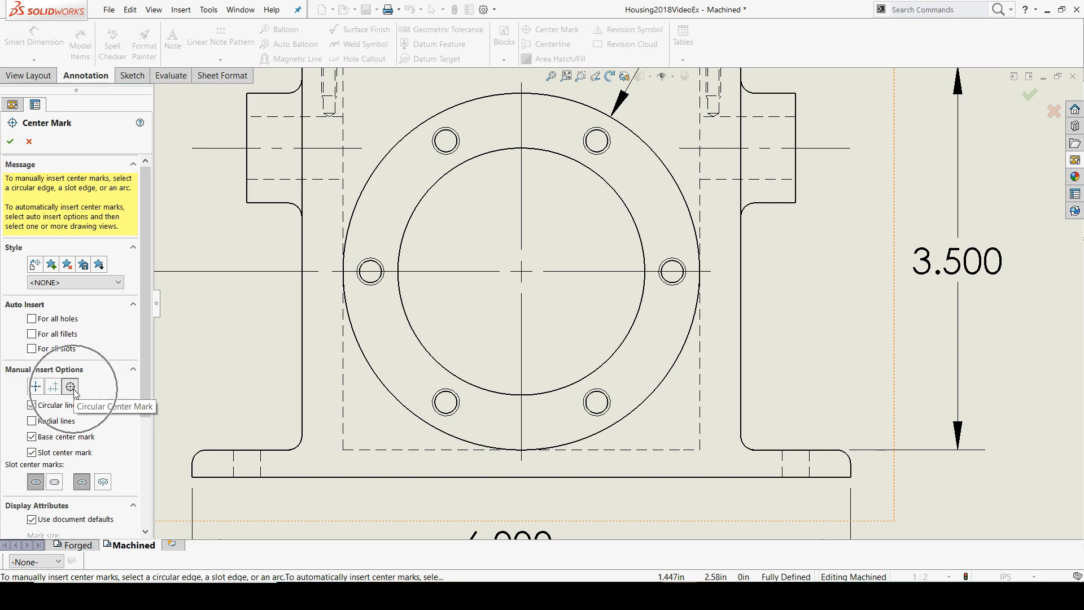
pyautogui.click(69, 386)
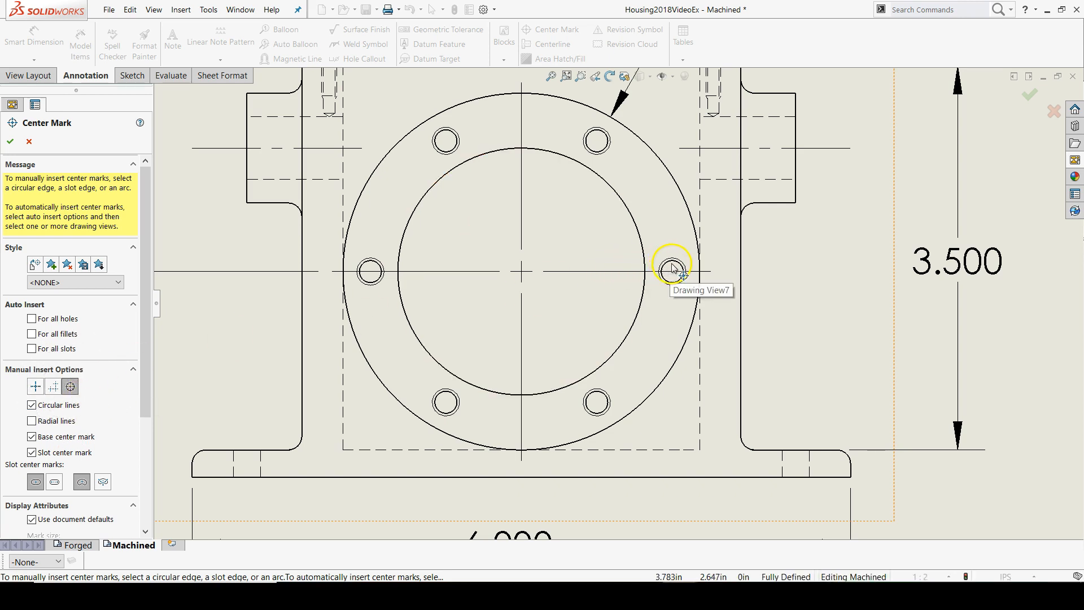
# Step: Add bolt-circle center marks to the six front-view holes from the right and upper-left holes, and confirm
pyautogui.click(670, 270)
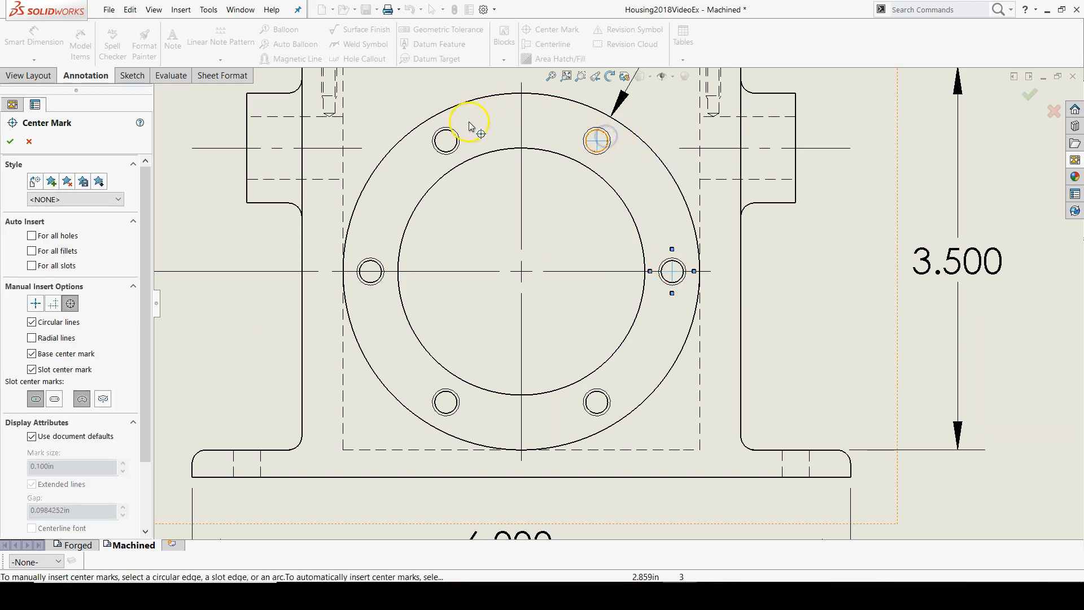
pyautogui.click(442, 141)
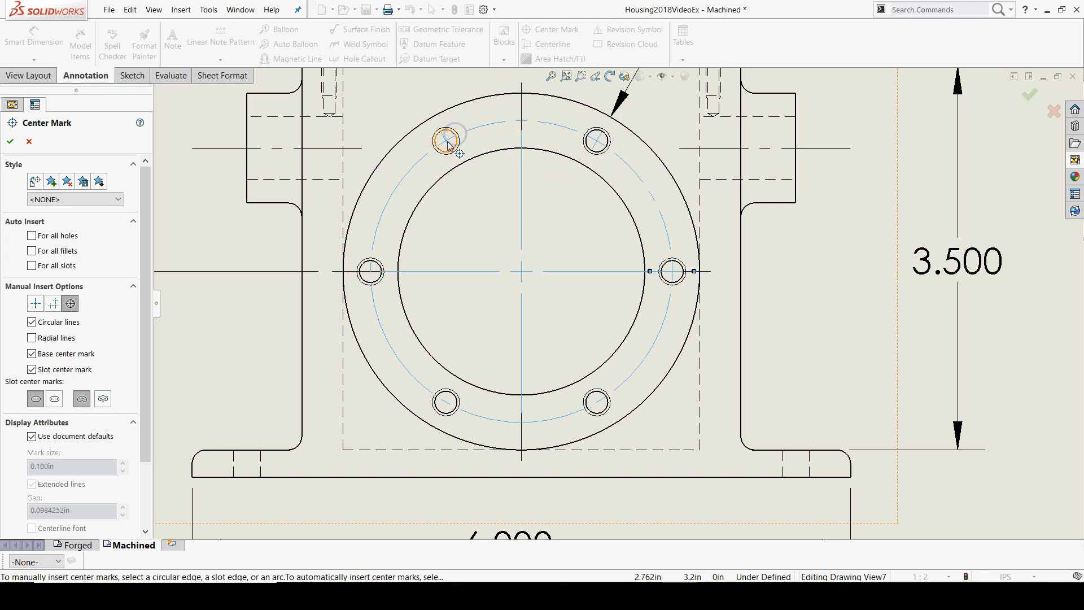
pyautogui.moveTo(664, 226)
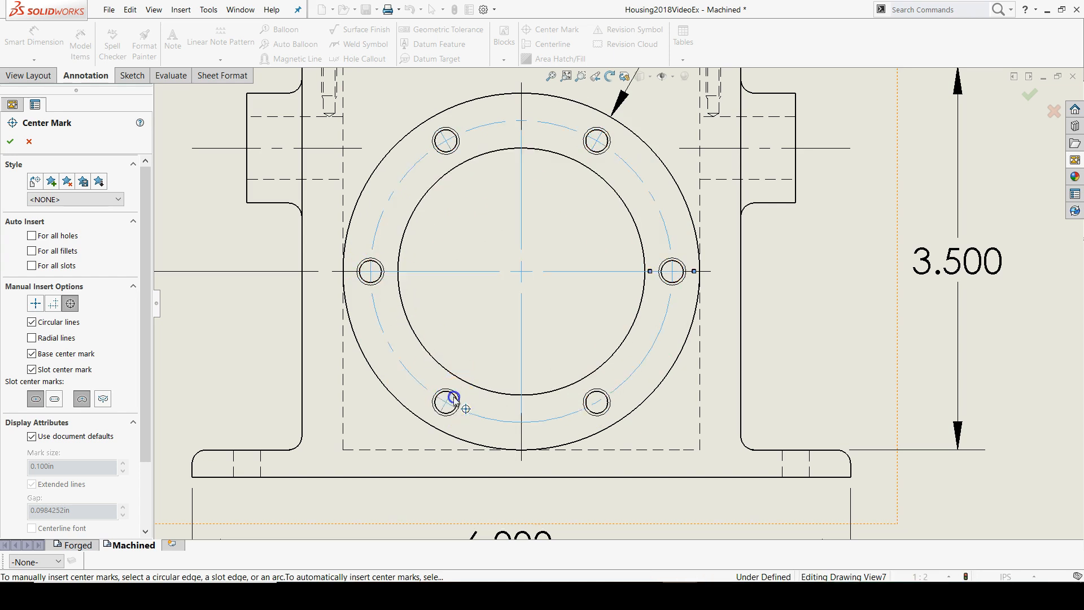
pyautogui.moveTo(591, 401)
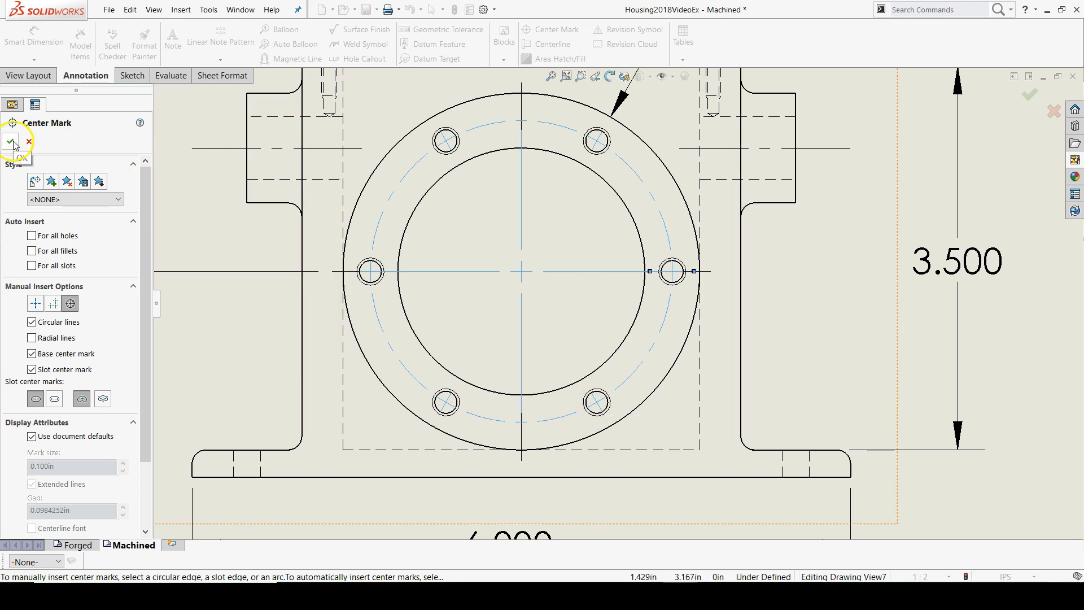
pyautogui.click(12, 143)
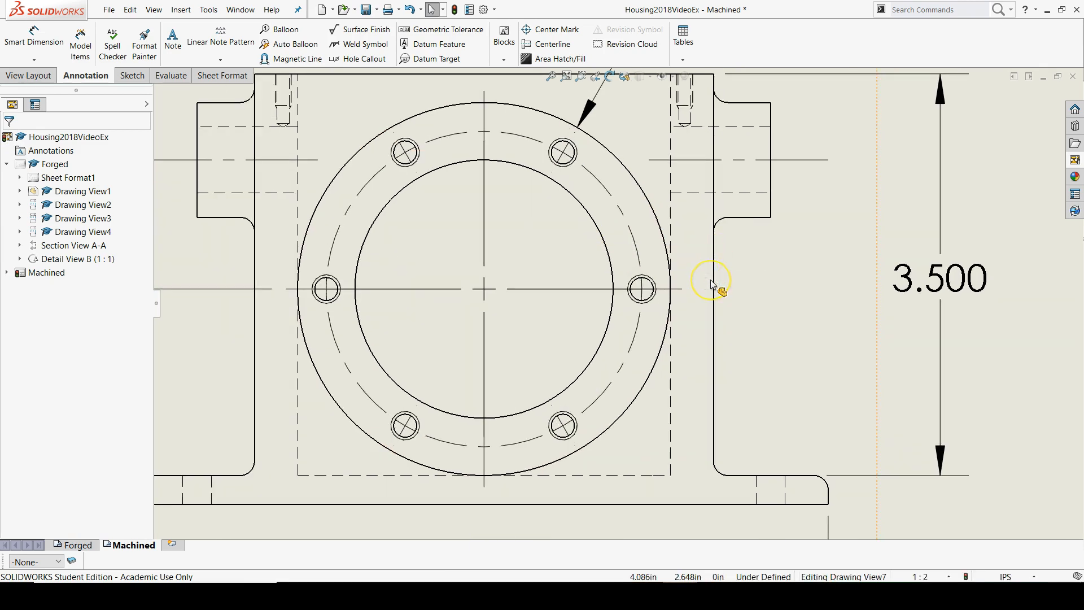
pyautogui.moveTo(712, 284)
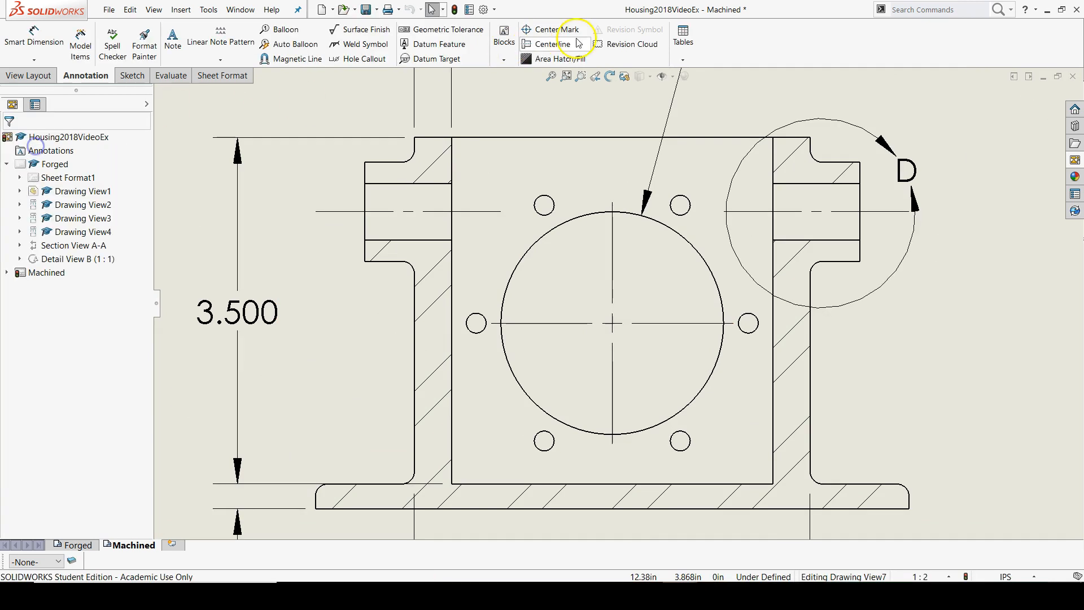
# Step: Add bolt-circle center marks to the six holes in section view C-C and confirm
pyautogui.click(552, 30)
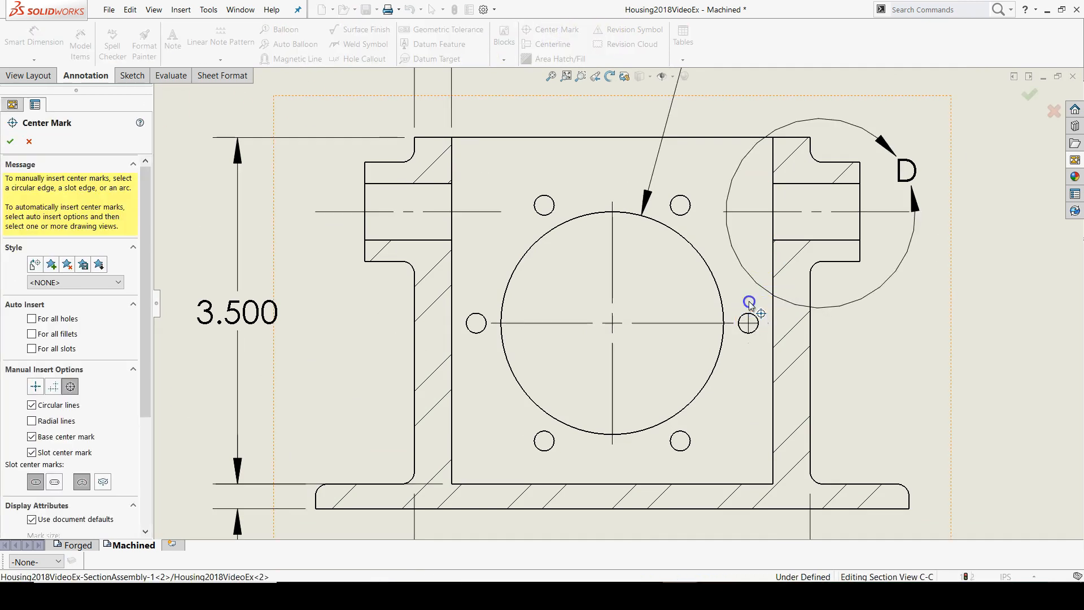
pyautogui.click(746, 322)
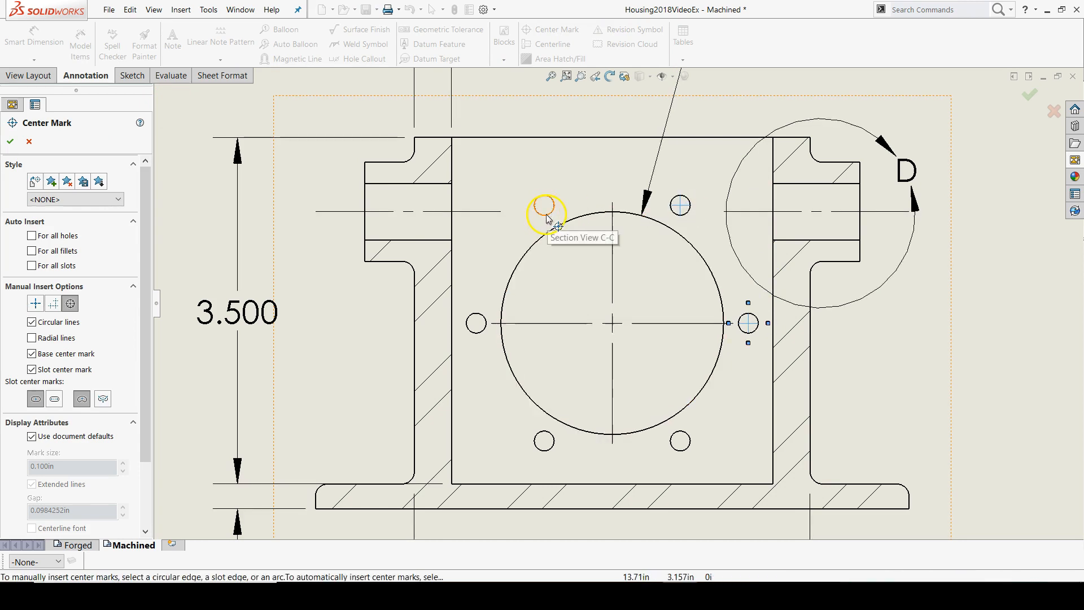
pyautogui.click(545, 432)
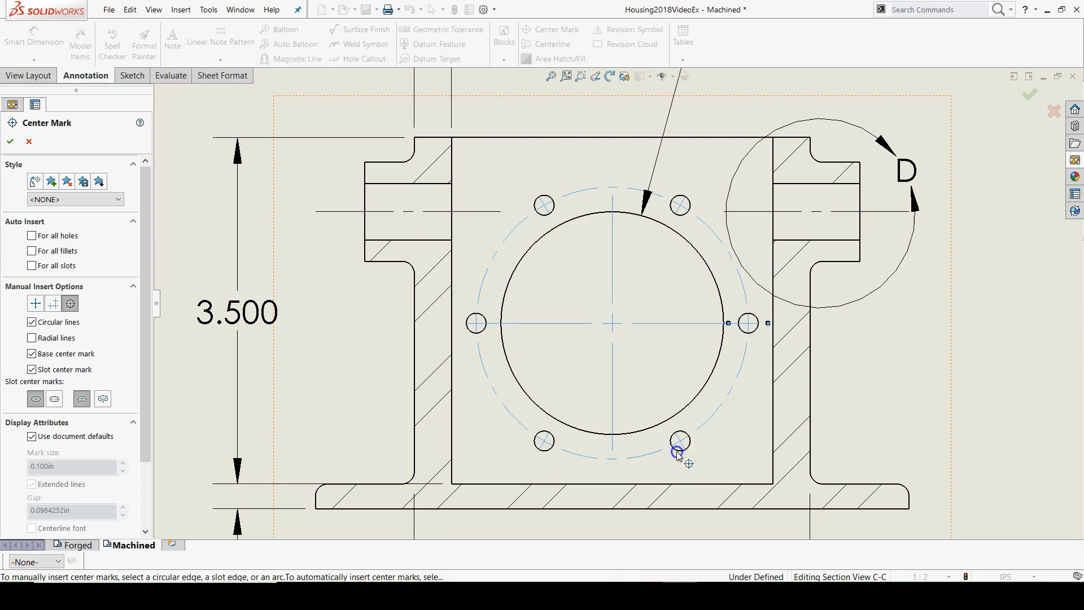
pyautogui.click(10, 141)
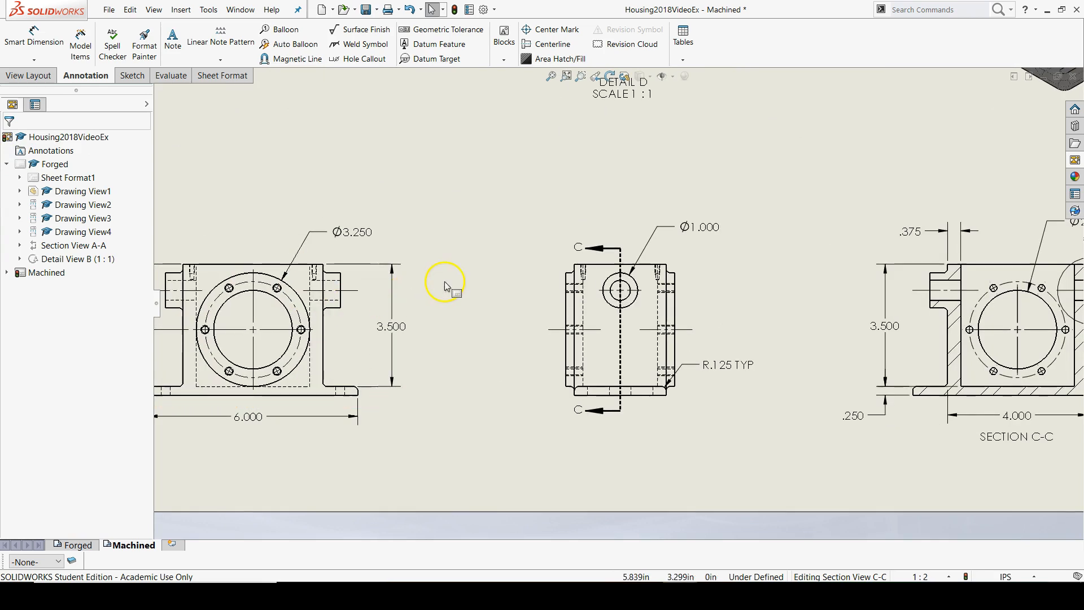
pyautogui.scroll(3)
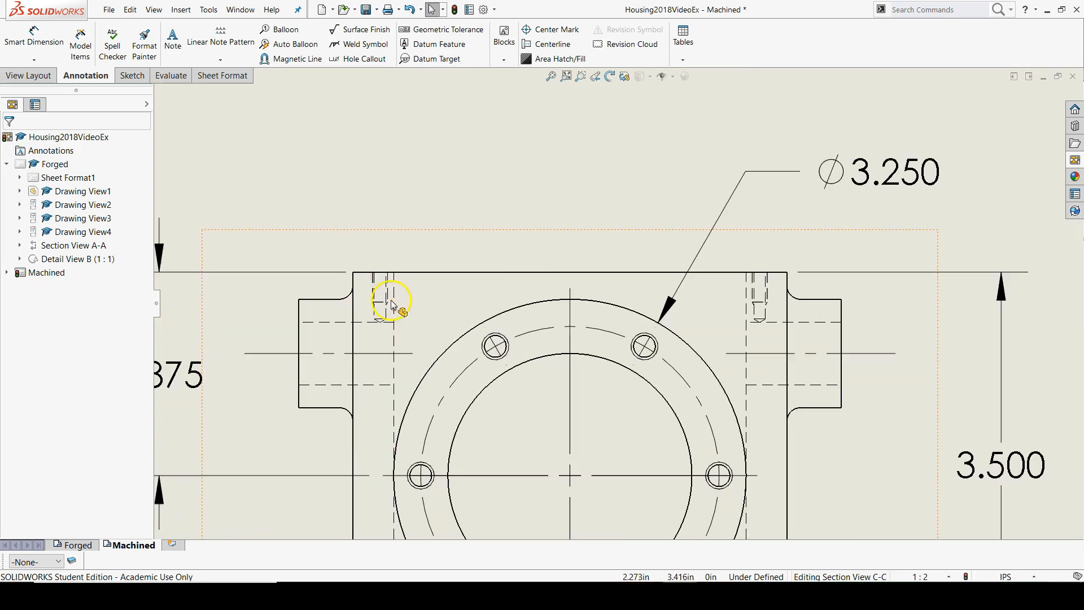
pyautogui.moveTo(398, 290)
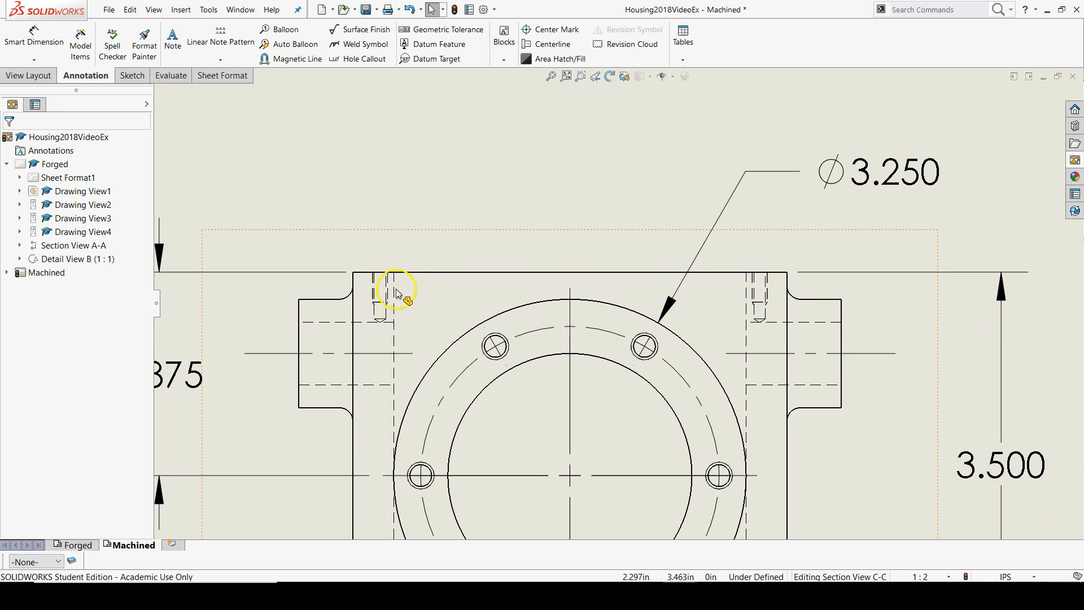
pyautogui.moveTo(602, 232)
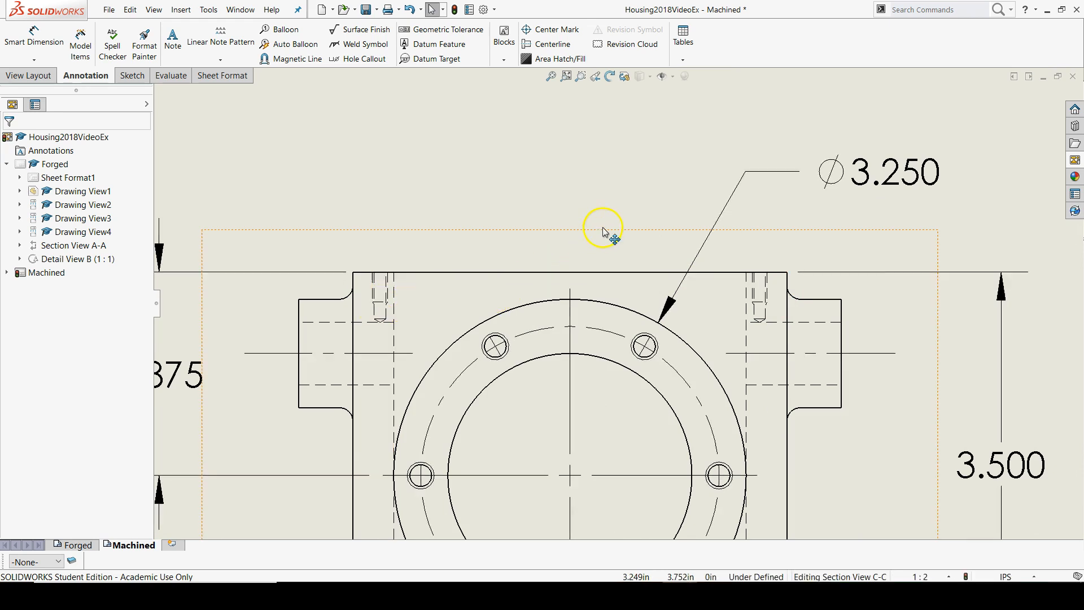
pyautogui.scroll(-3)
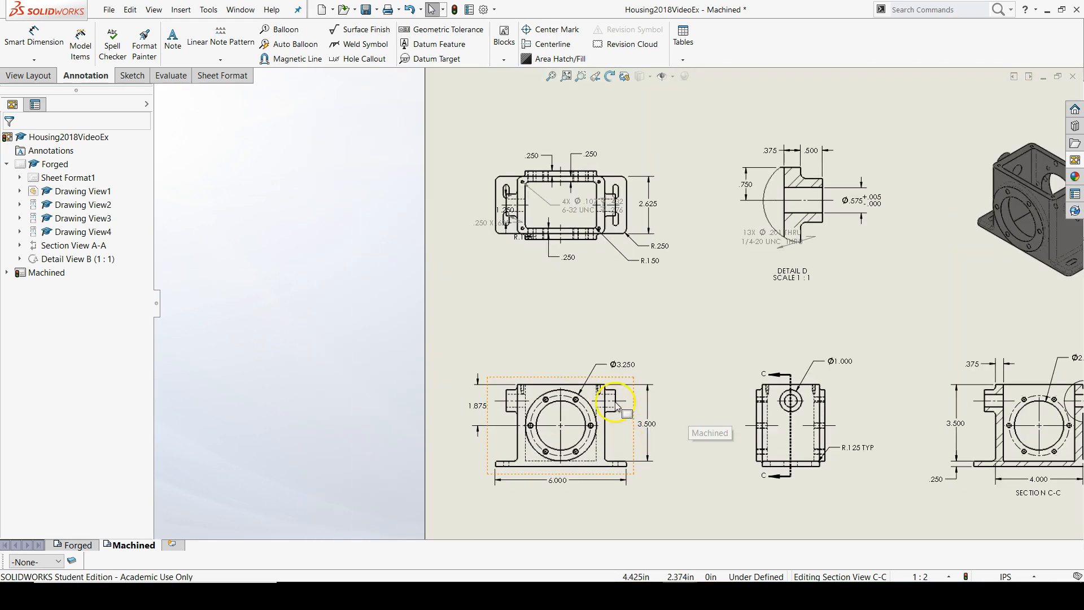
pyautogui.scroll(-3)
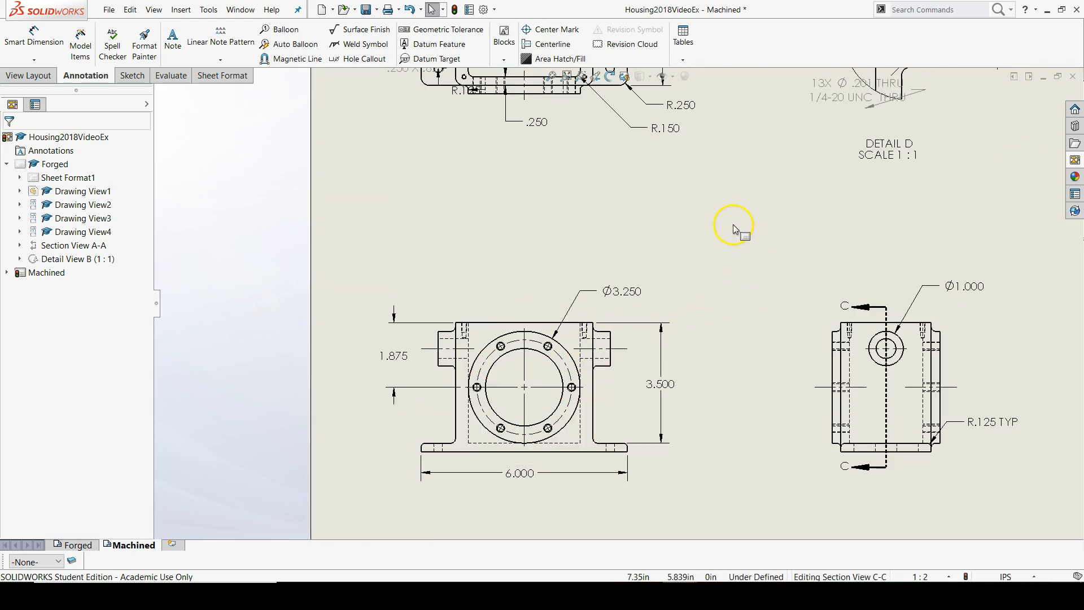